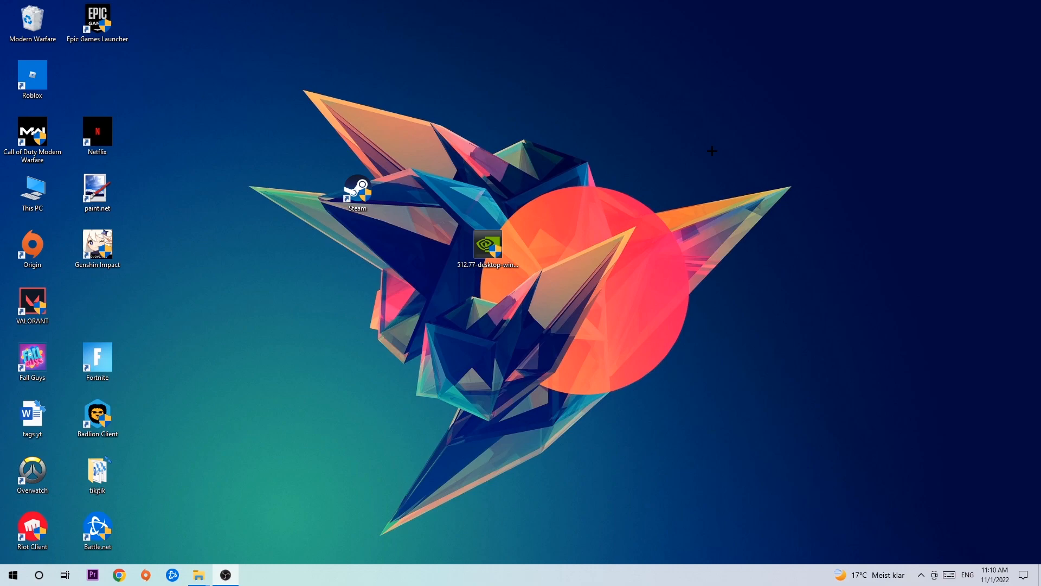
{"action": "mouse_move", "coordinate": [453, 584]}
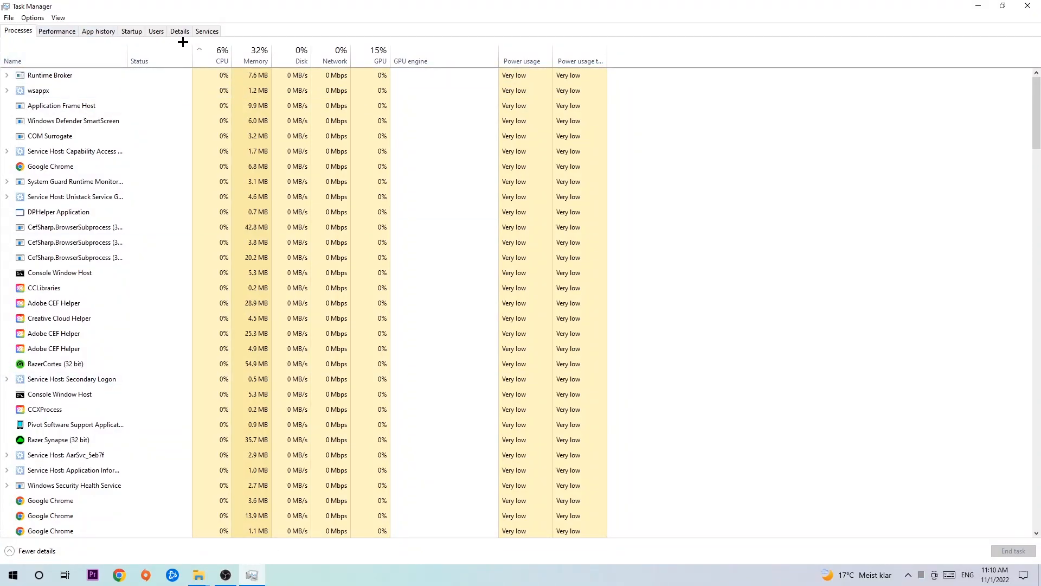
Sort Task Manager processes by CPU usage, review the heaviest ones, and close Task Manager.
{"action": "left_click", "coordinate": [222, 54]}
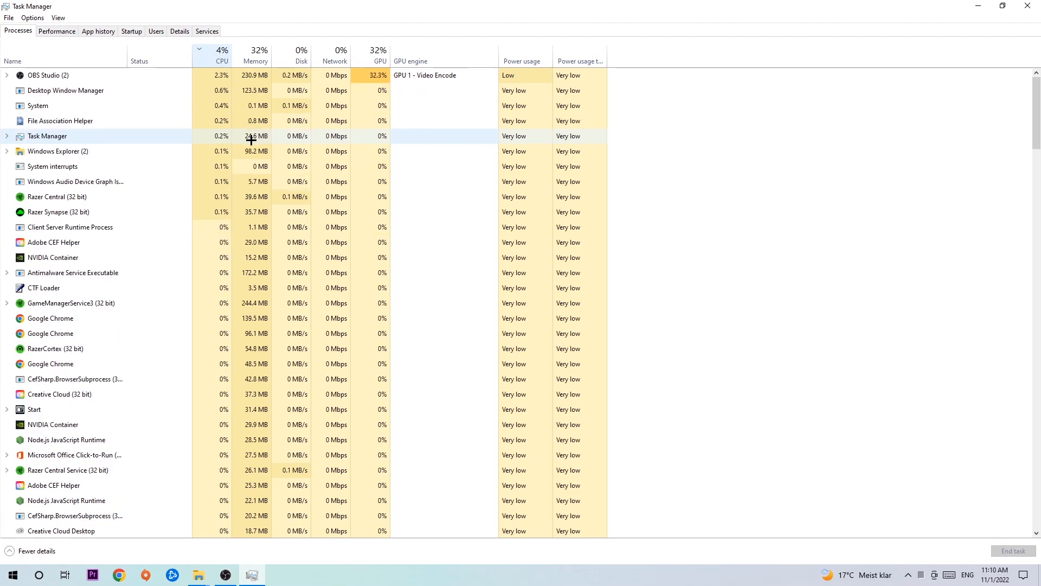
{"action": "left_click", "coordinate": [379, 52]}
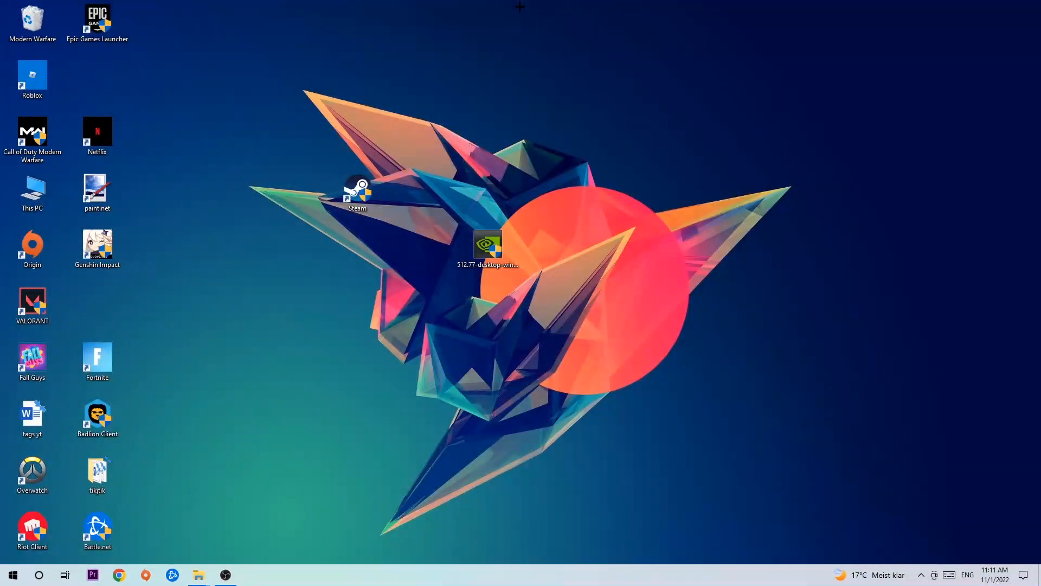
{"action": "mouse_move", "coordinate": [461, 118]}
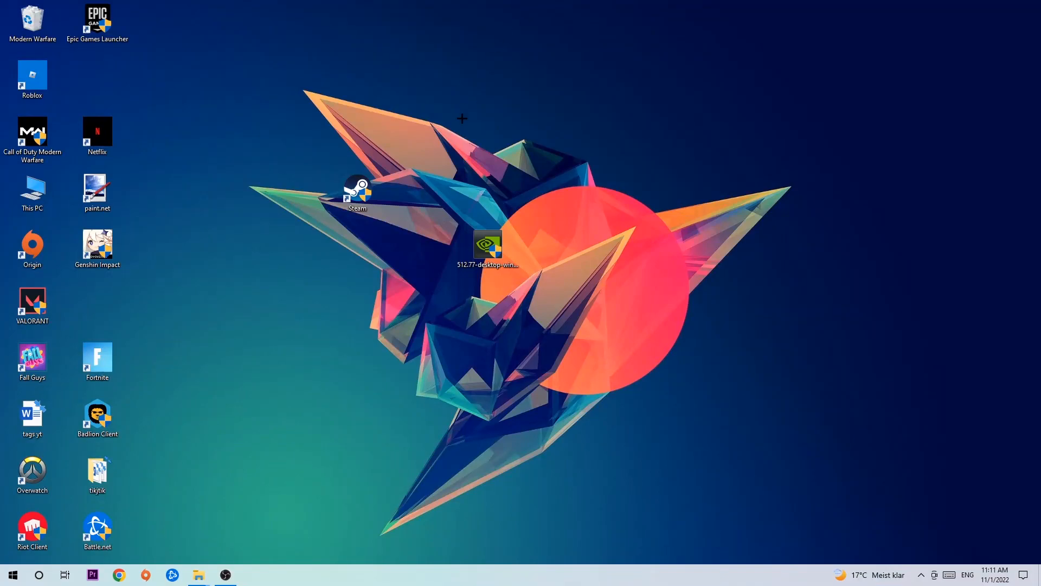
{"action": "left_click", "coordinate": [12, 574]}
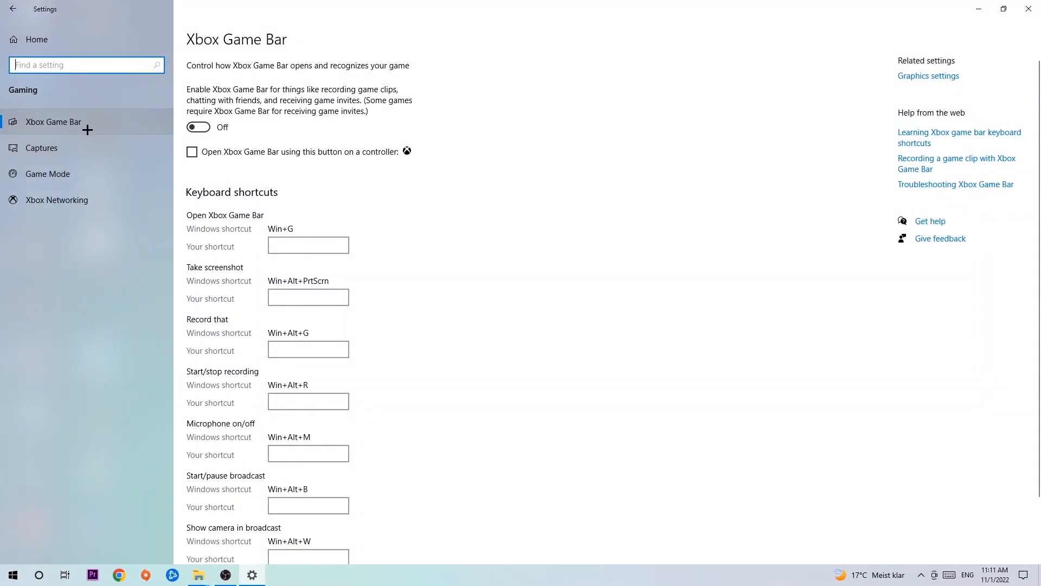
{"action": "mouse_move", "coordinate": [314, 159]}
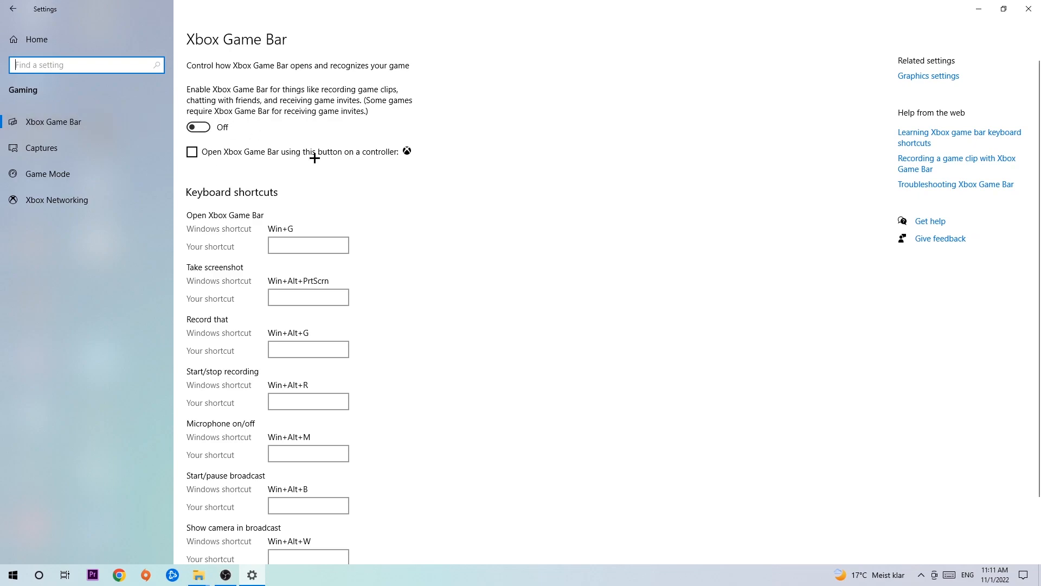
{"action": "mouse_move", "coordinate": [305, 134]}
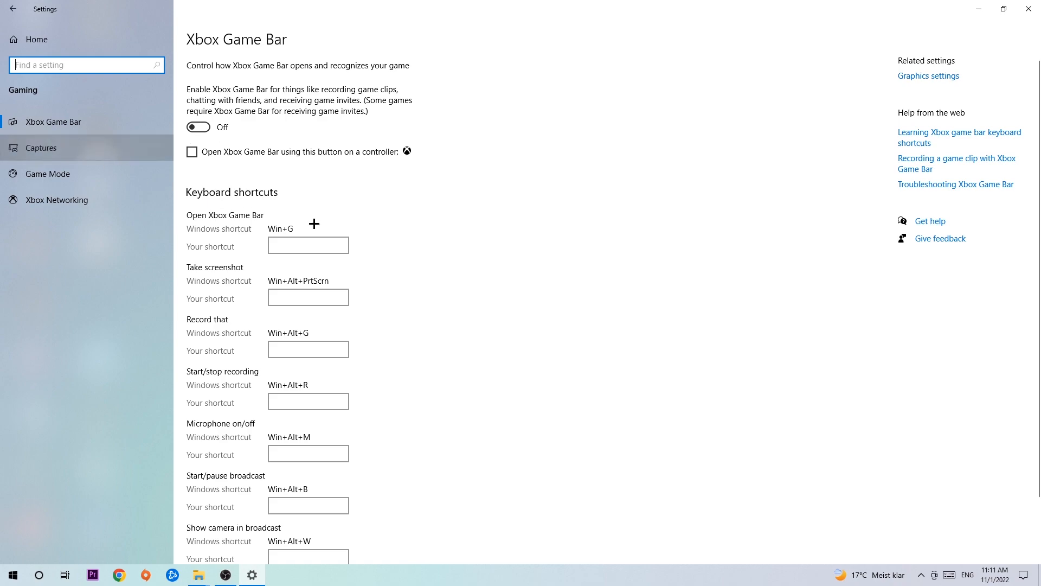
{"action": "mouse_move", "coordinate": [335, 224]}
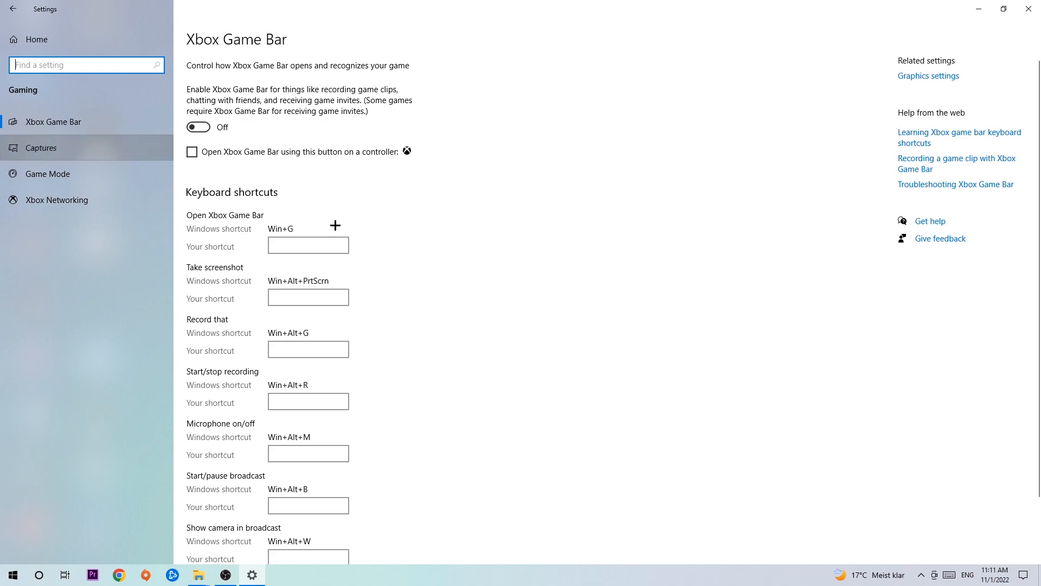
{"action": "mouse_move", "coordinate": [131, 175]}
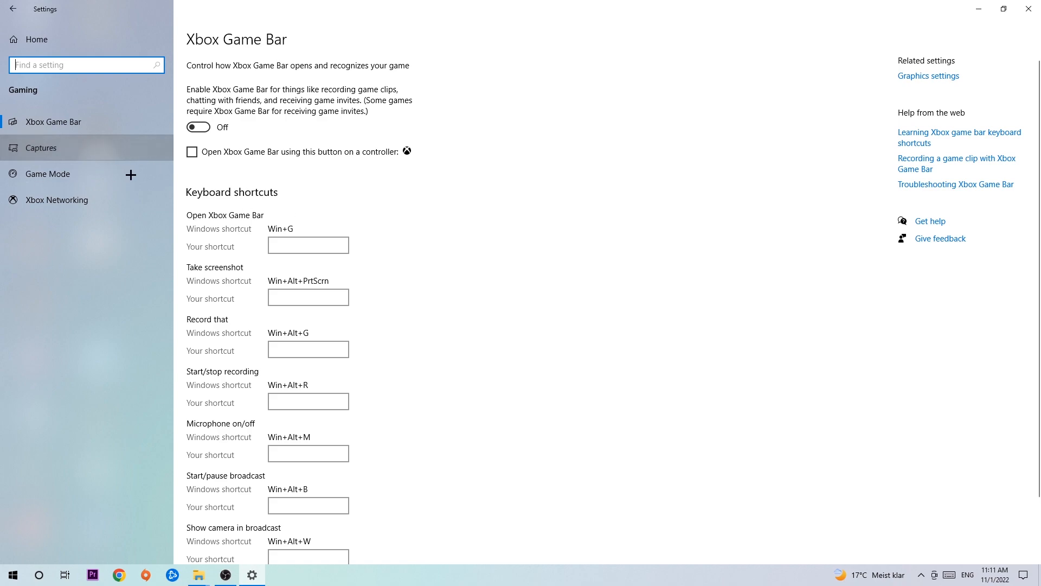
Show the Captures page with background recording off and 30 fps frame rate.
{"action": "left_click", "coordinate": [41, 148]}
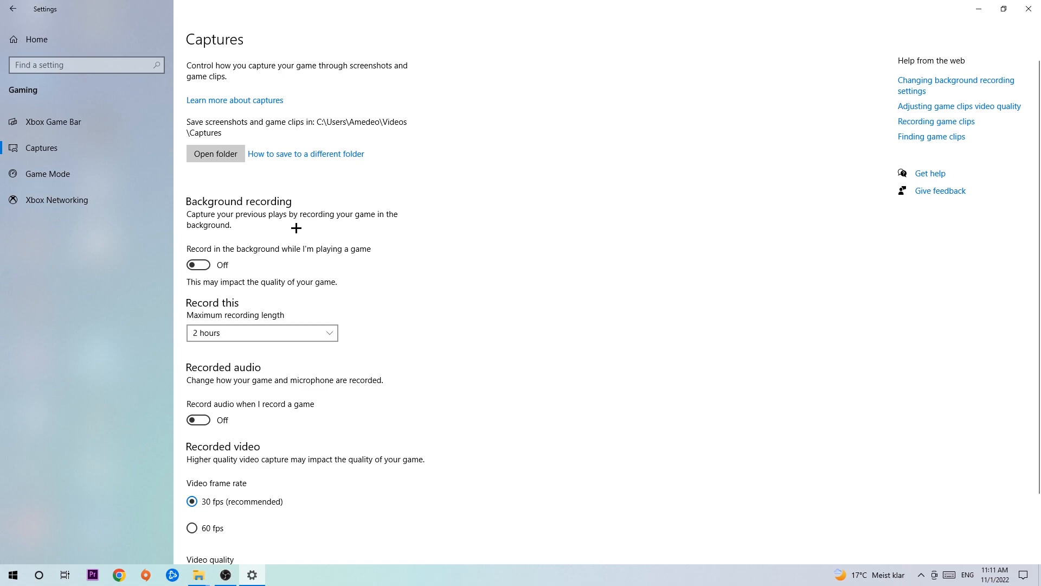
{"action": "mouse_move", "coordinate": [290, 228]}
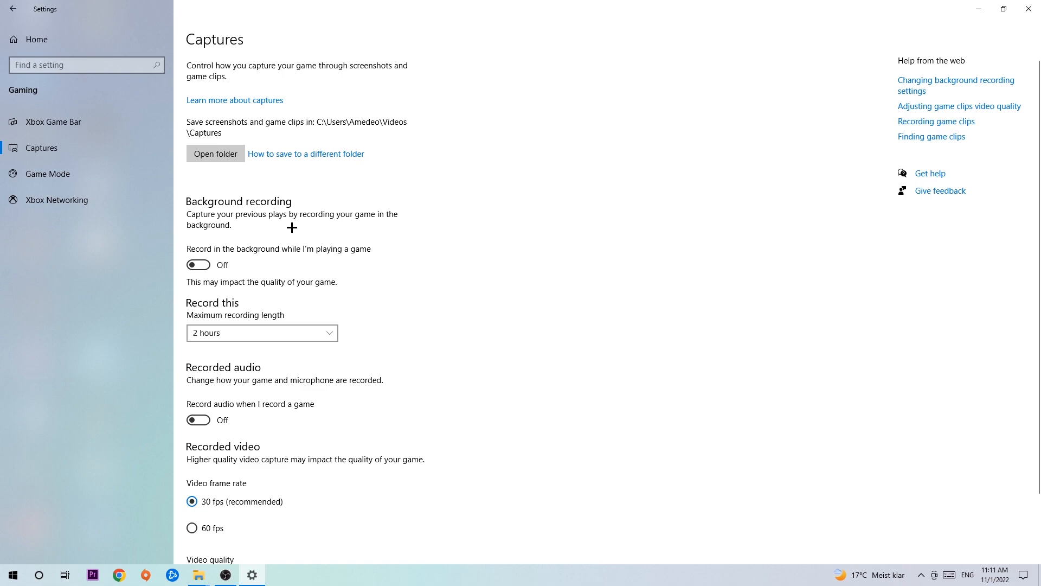
Show the Game Mode page, leaving Game Mode switched on.
{"action": "left_click", "coordinate": [47, 174]}
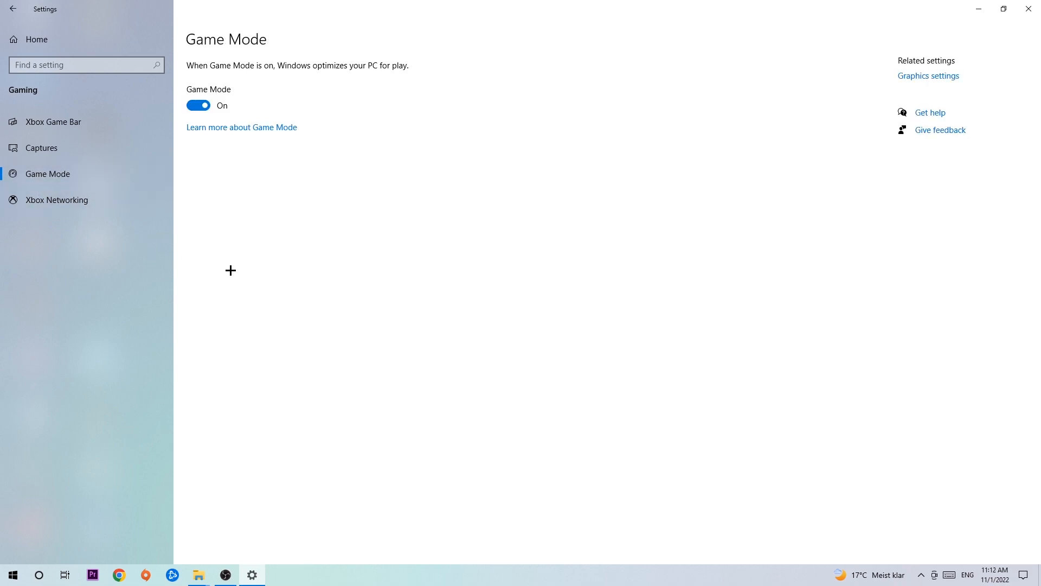
{"action": "mouse_move", "coordinate": [240, 254]}
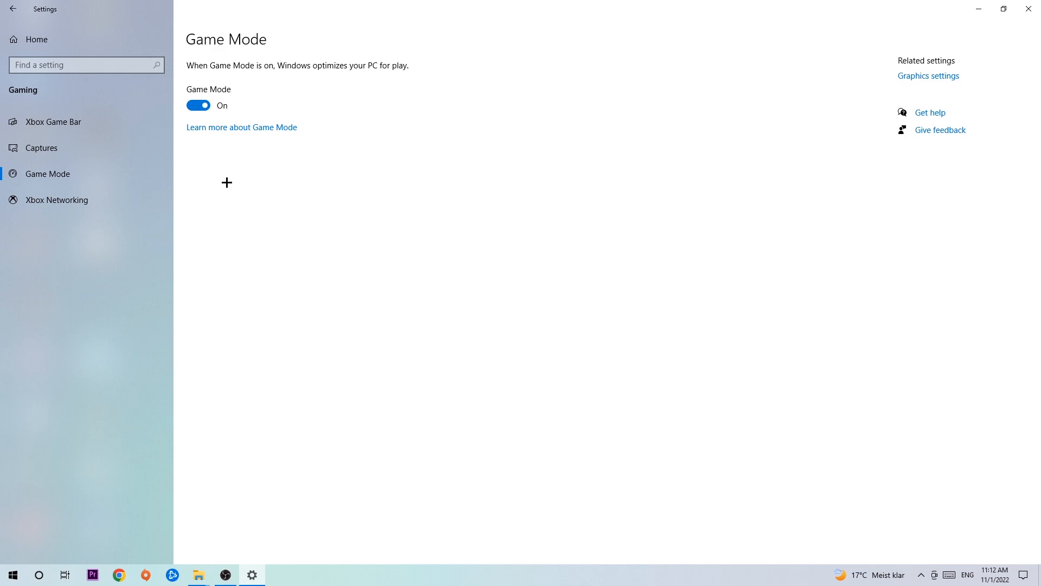
Return to Settings home and open Update & Security, where Windows Update reports up to date.
{"action": "left_click", "coordinate": [12, 9]}
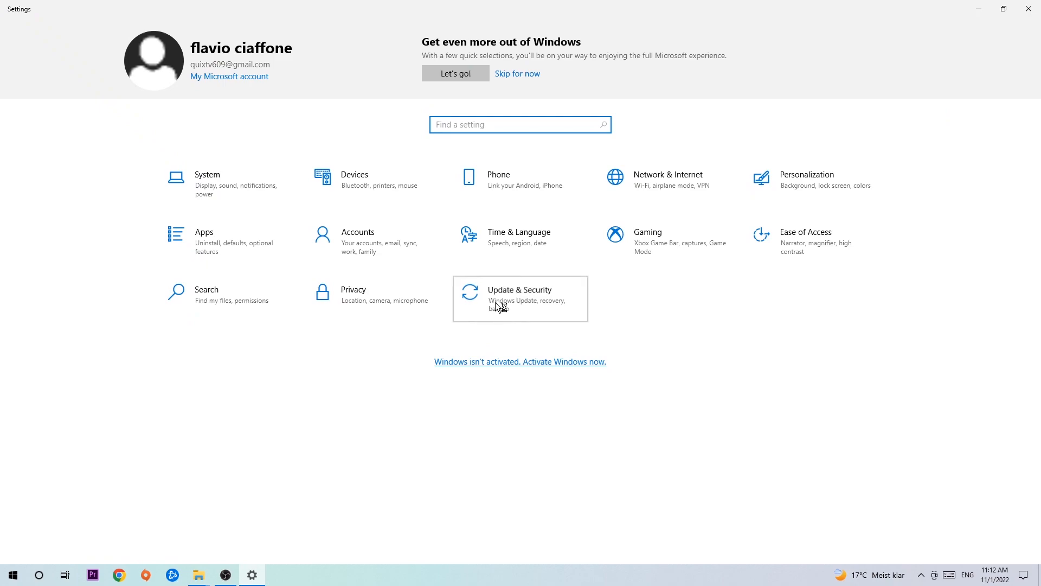
{"action": "left_click", "coordinate": [520, 294]}
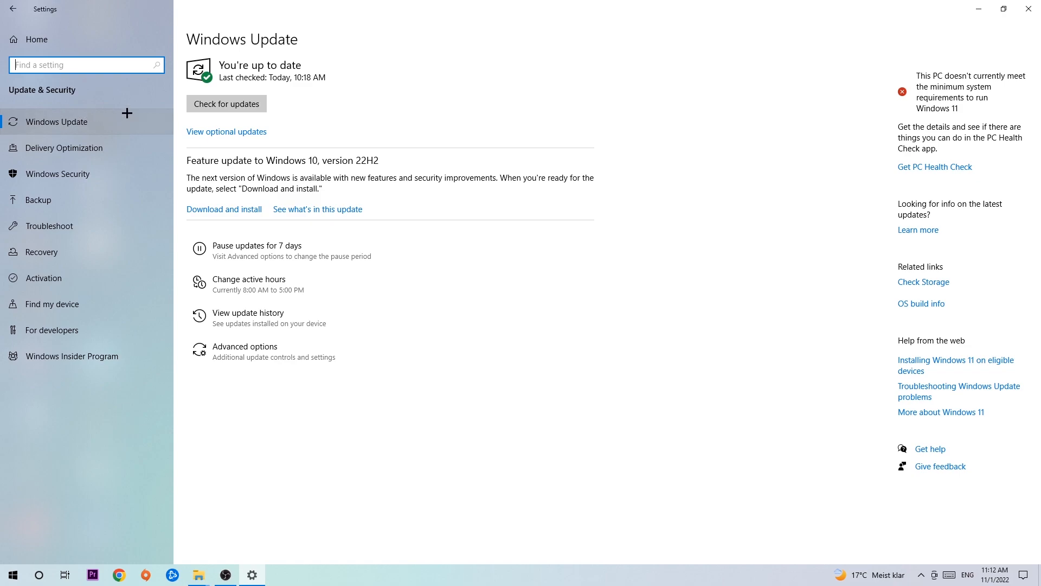
{"action": "mouse_move", "coordinate": [1028, 9]}
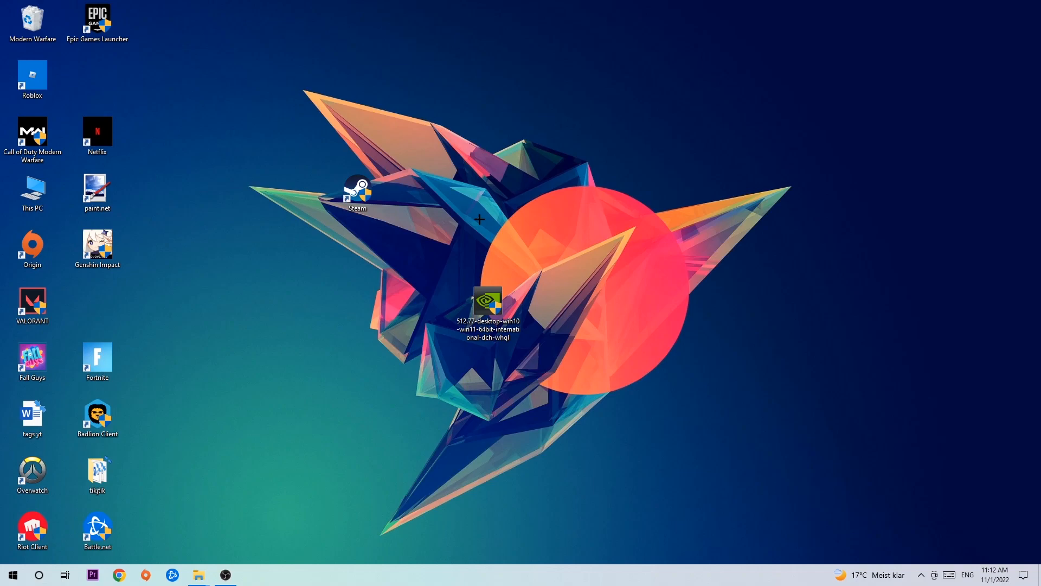
{"action": "mouse_move", "coordinate": [473, 205]}
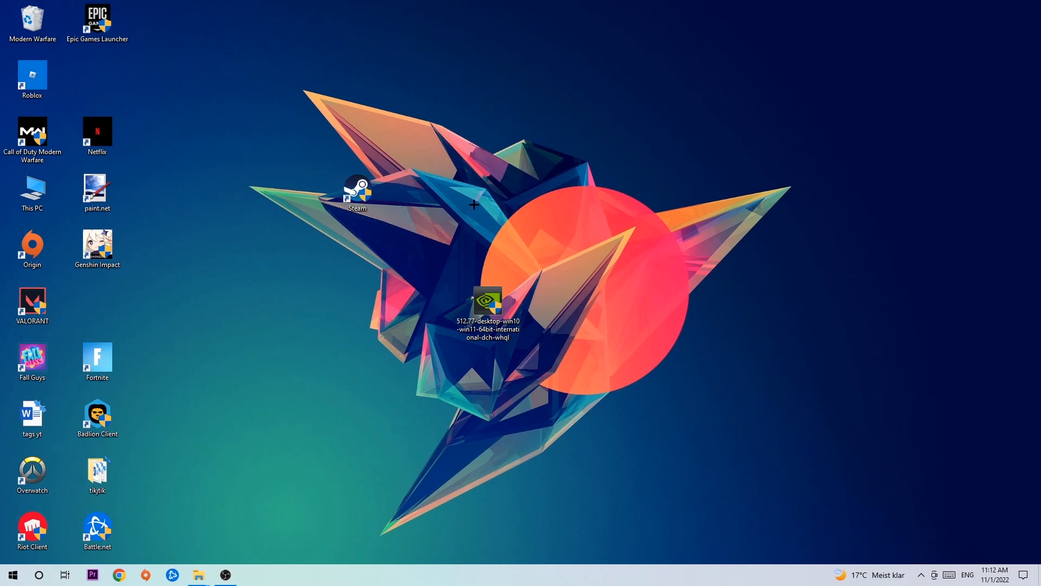
{"action": "mouse_move", "coordinate": [410, 193]}
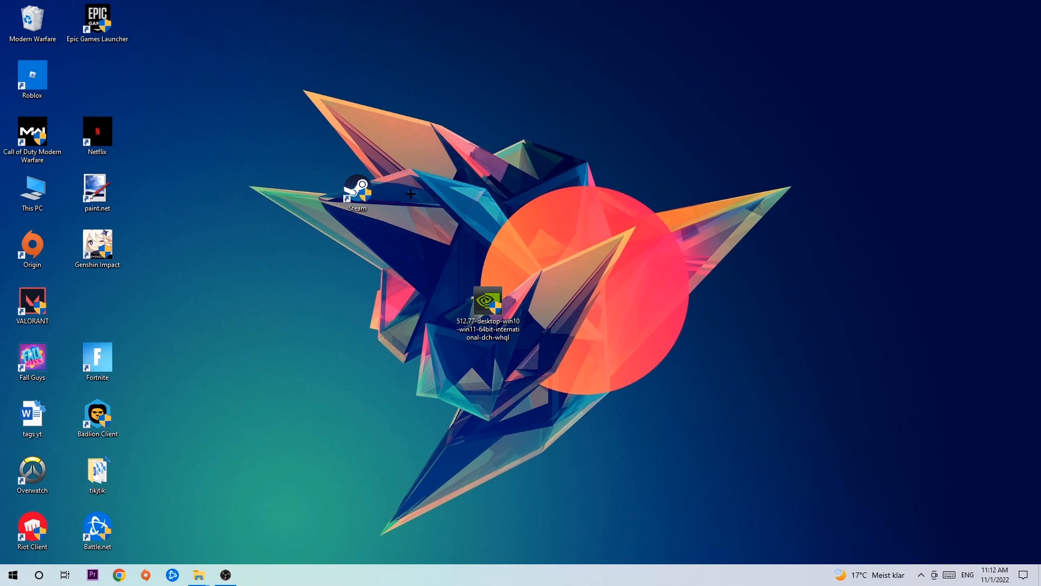